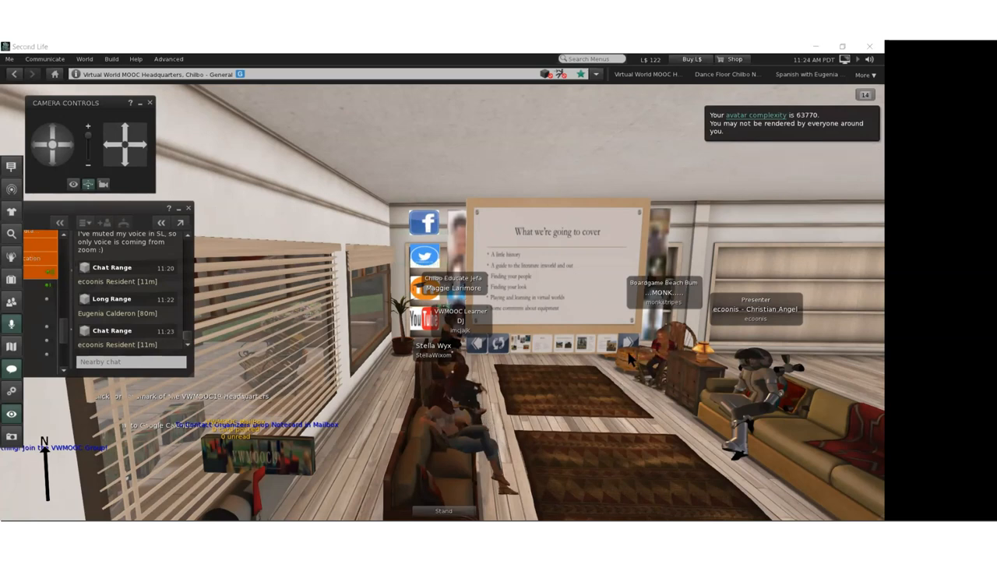
mouse_move(600, 444)
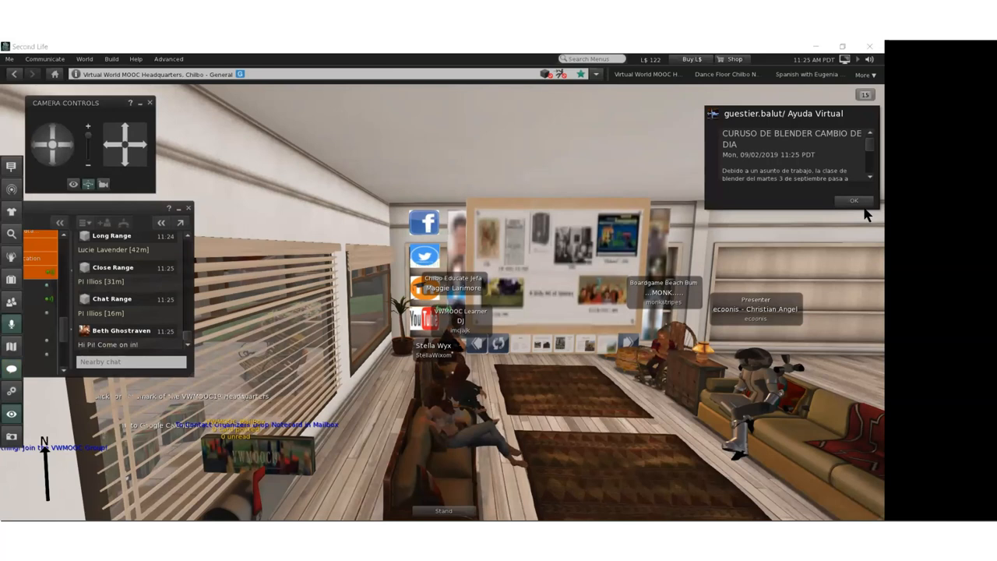
Dismiss the Blender course schedule-change group notice with OK
left_click(854, 200)
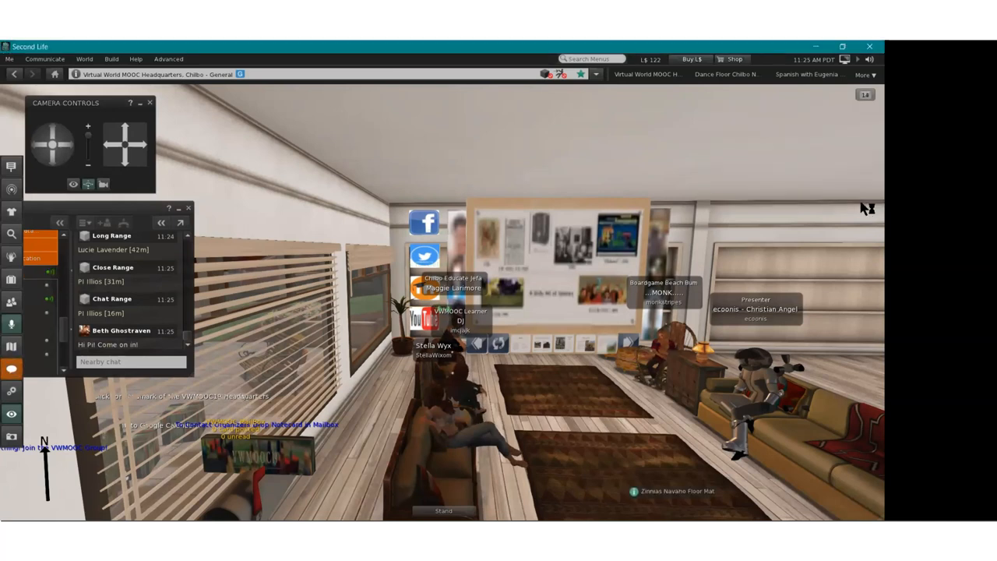
mouse_move(627, 480)
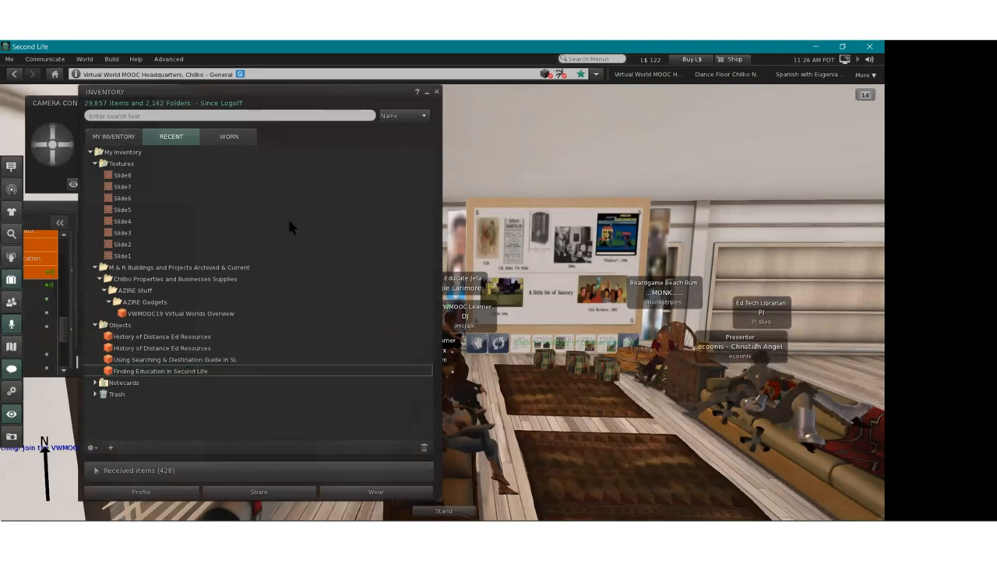
mouse_move(557, 337)
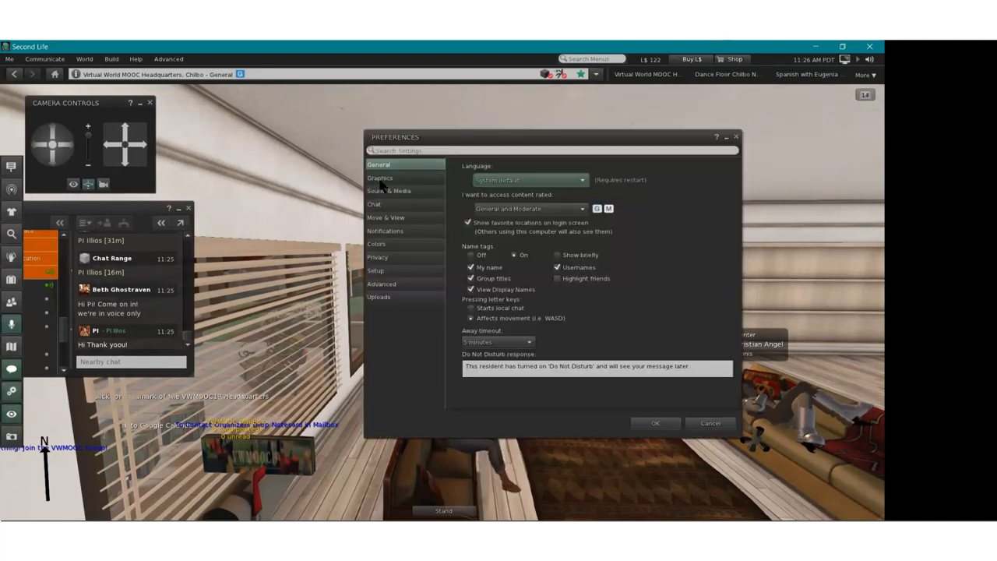
left_click(471, 255)
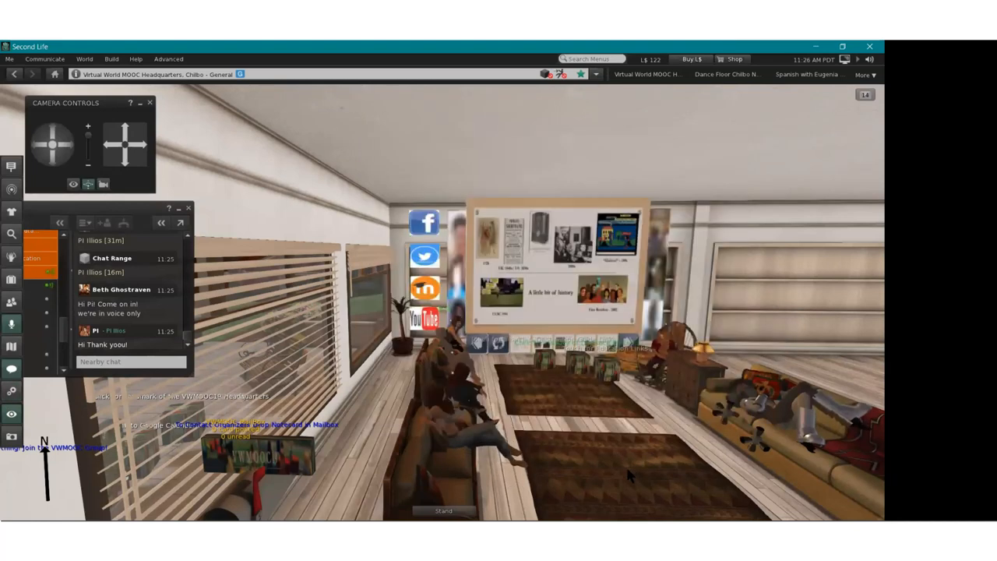
mouse_move(631, 473)
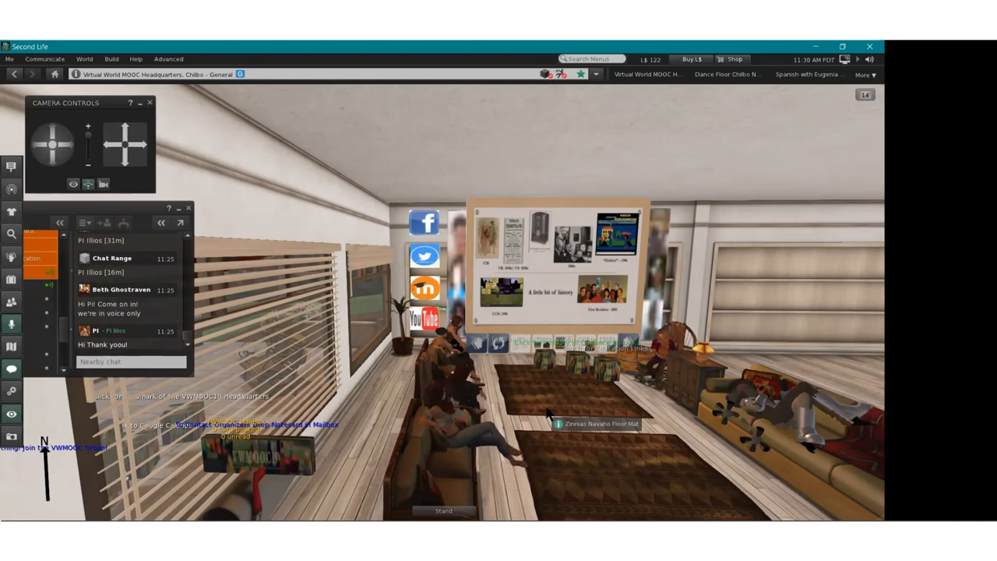
mouse_move(477, 182)
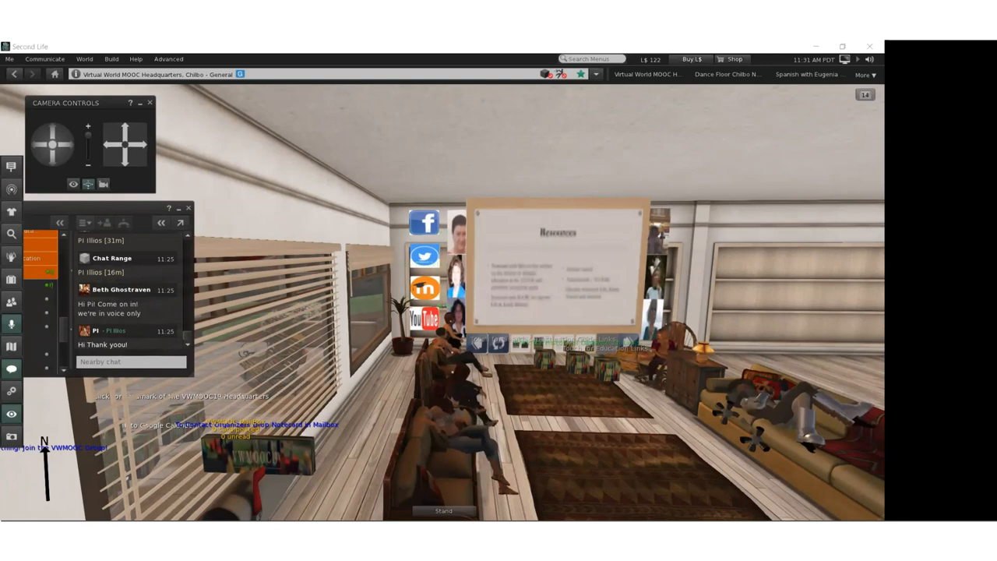
mouse_move(723, 448)
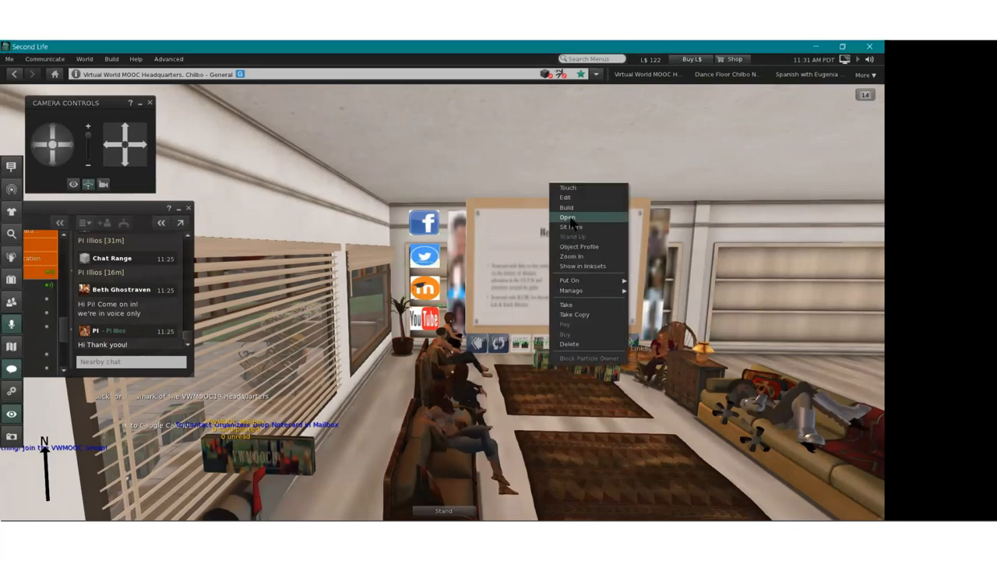
Select the Resources presentation board to bring up its object actions
left_click(567, 216)
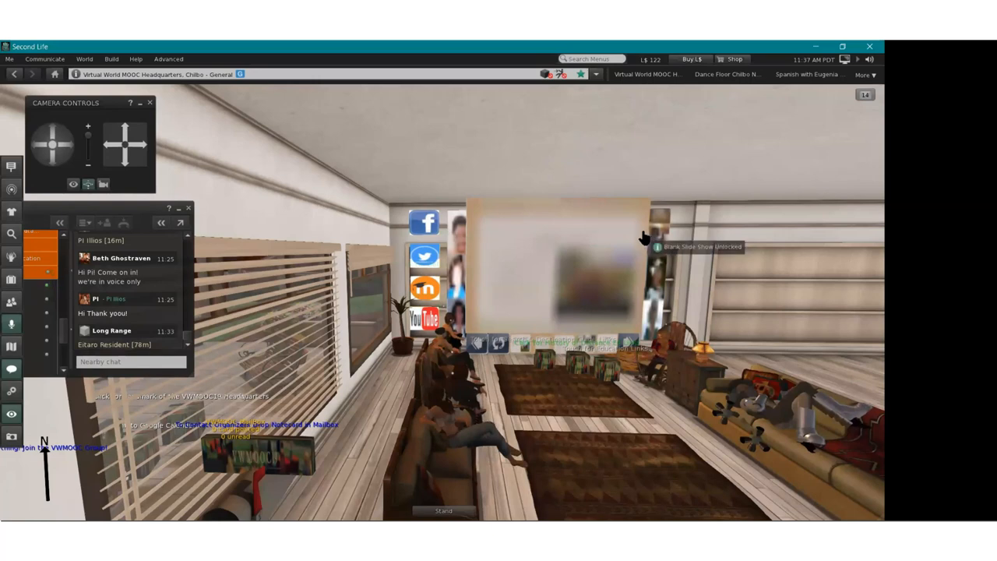
mouse_move(642, 244)
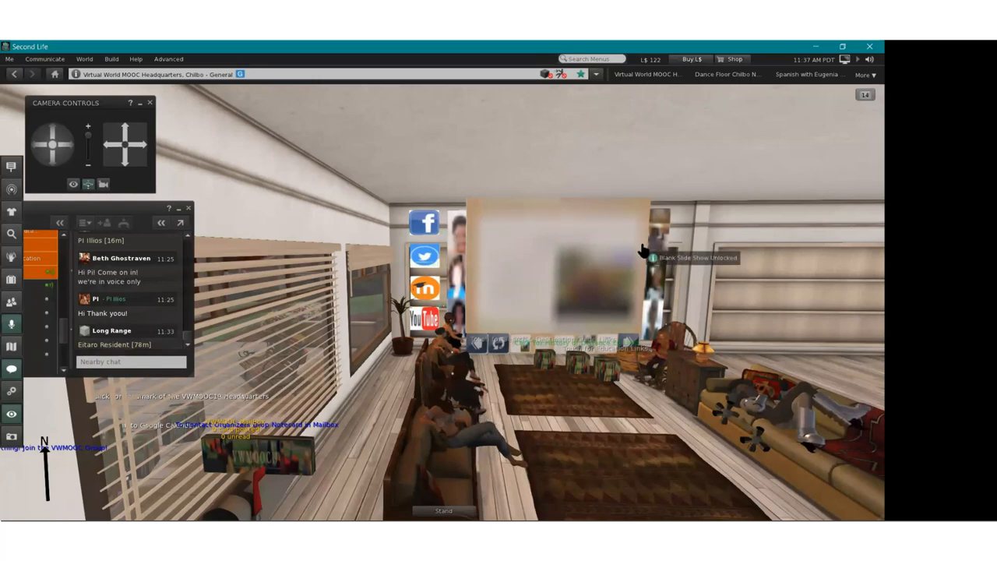
Edit the slide show board, drag the Build floater left, then close it
right_click(592, 281)
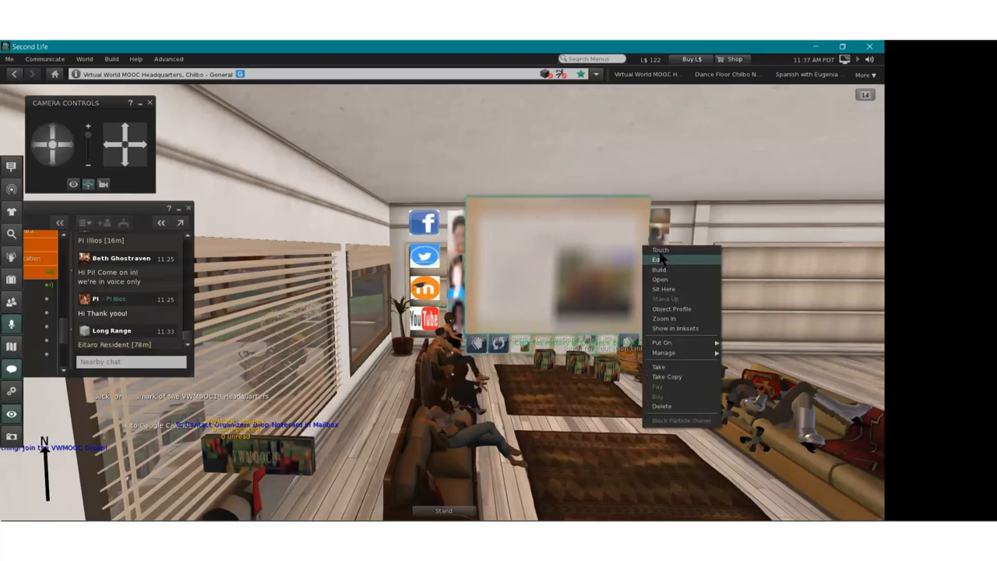
left_click(657, 259)
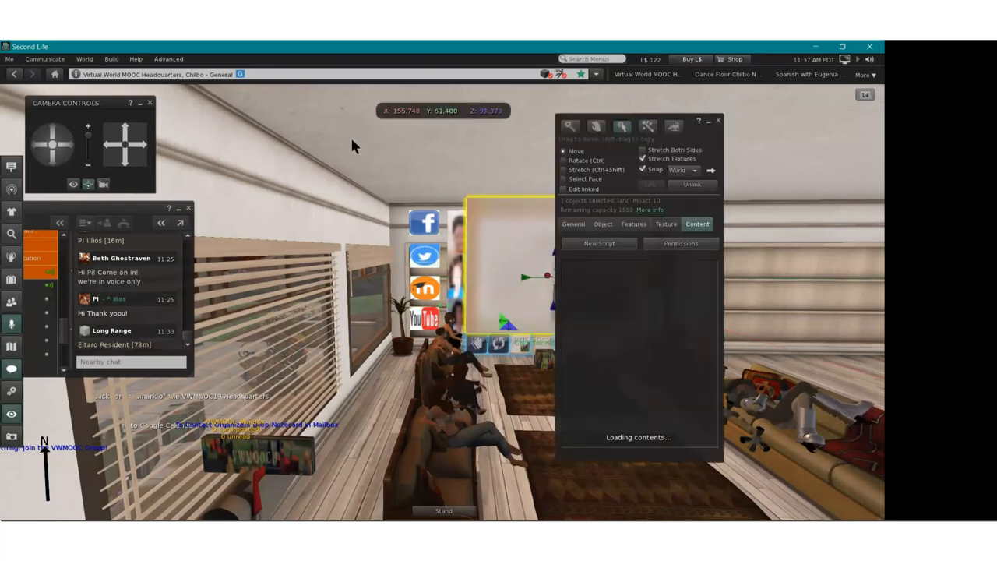
left_click_drag(638, 120, 273, 121)
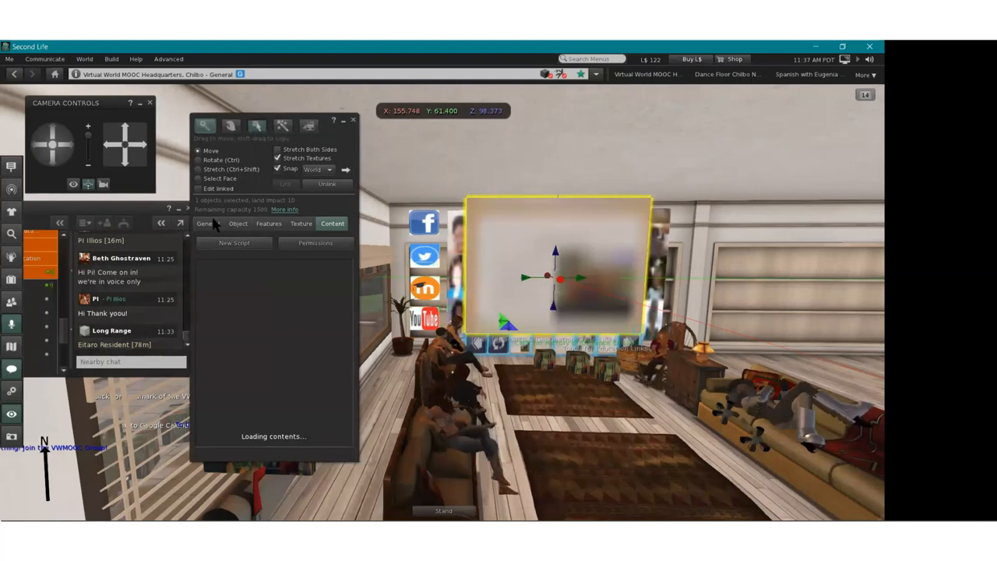
mouse_move(280, 275)
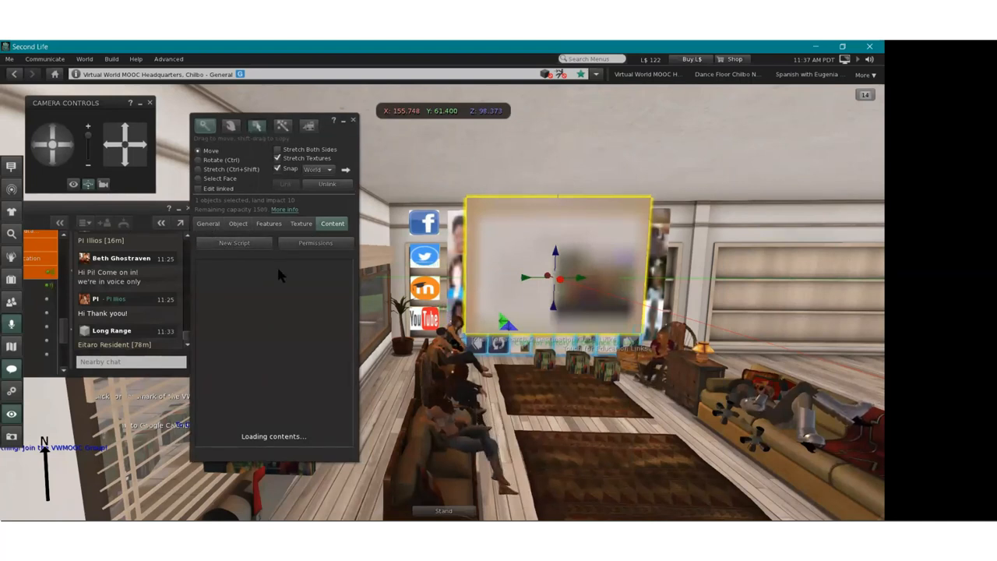
left_click(208, 224)
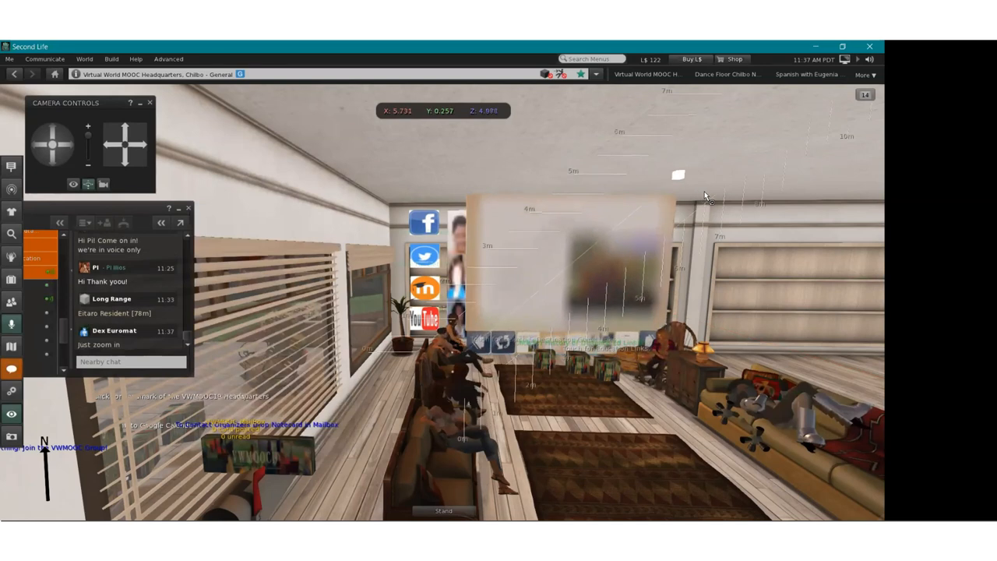
Review the board's General tab name and modify permissions, then close the editor
left_click(572, 257)
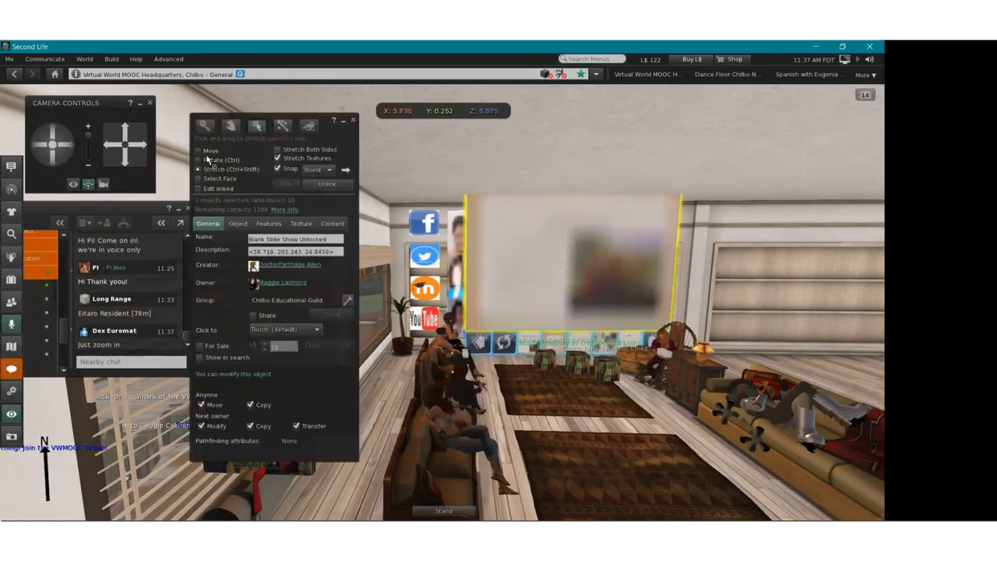
left_click(199, 150)
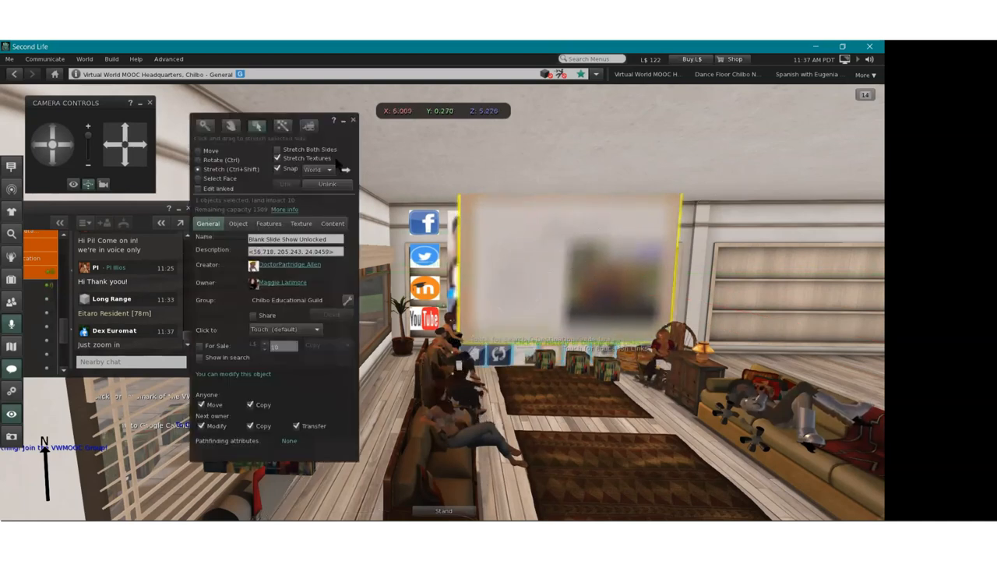
left_click(353, 119)
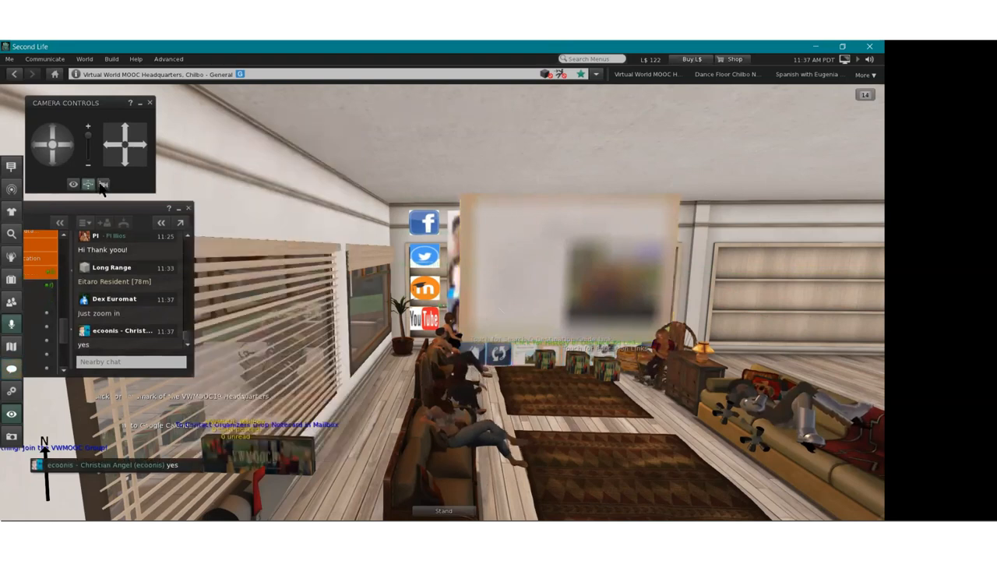
Zoom the camera in close to the slide show board and its link panels
left_click(88, 184)
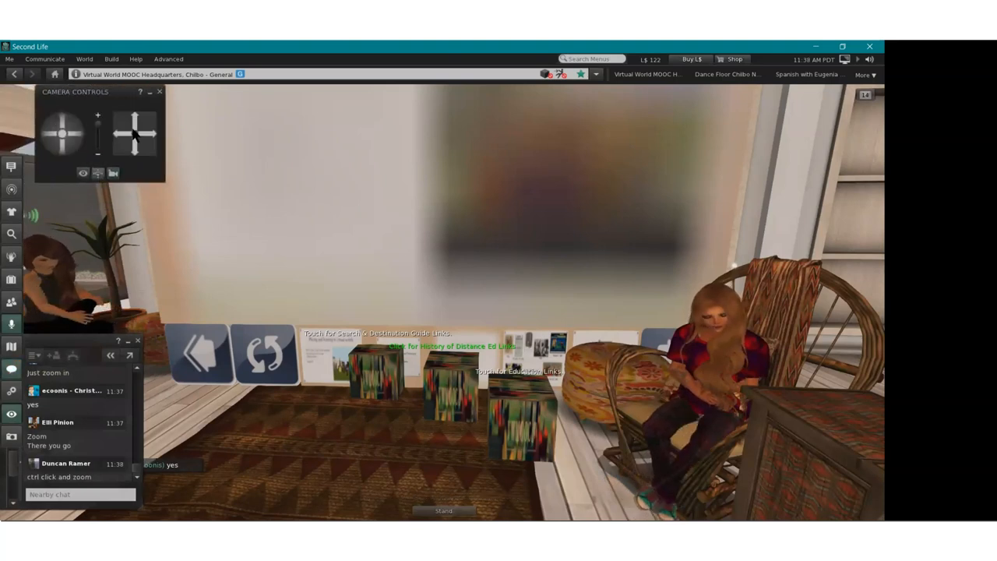
mouse_move(134, 121)
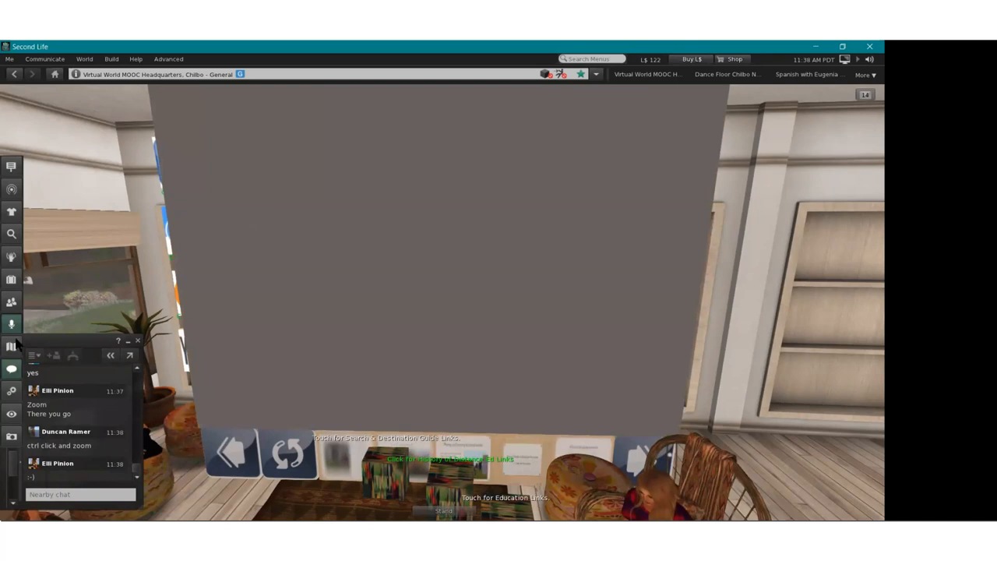
mouse_move(85, 468)
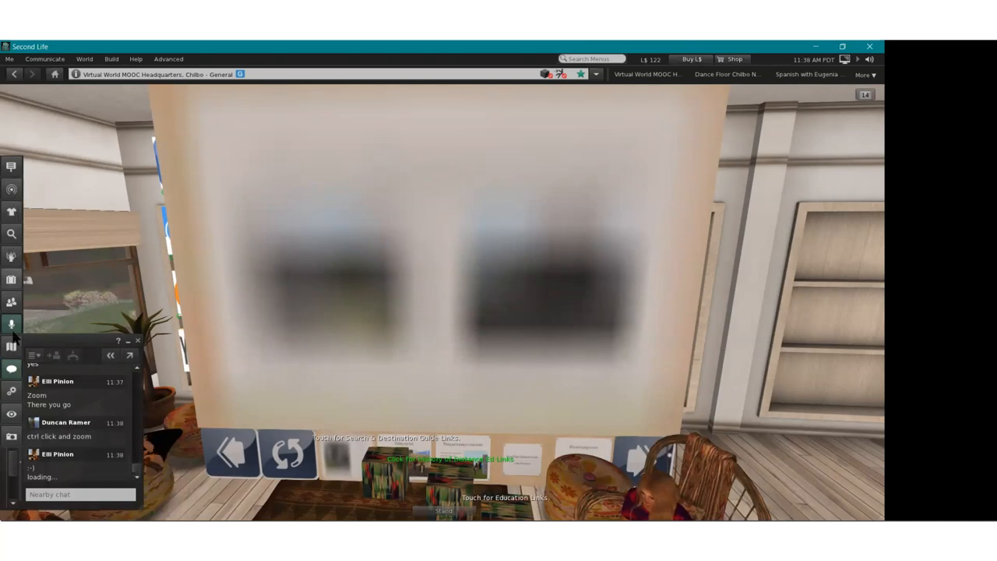
mouse_move(11, 325)
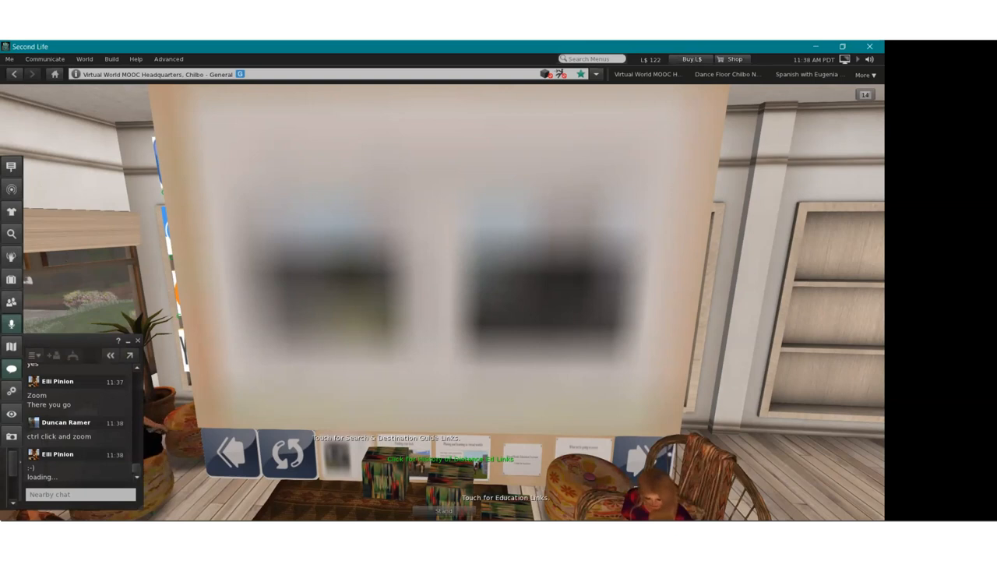
mouse_move(421, 163)
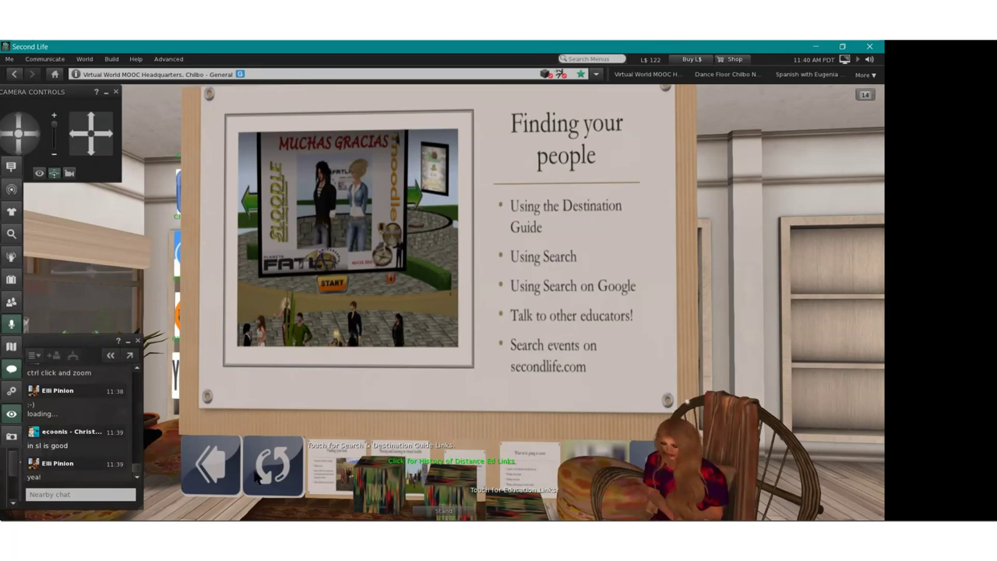
mouse_move(785, 211)
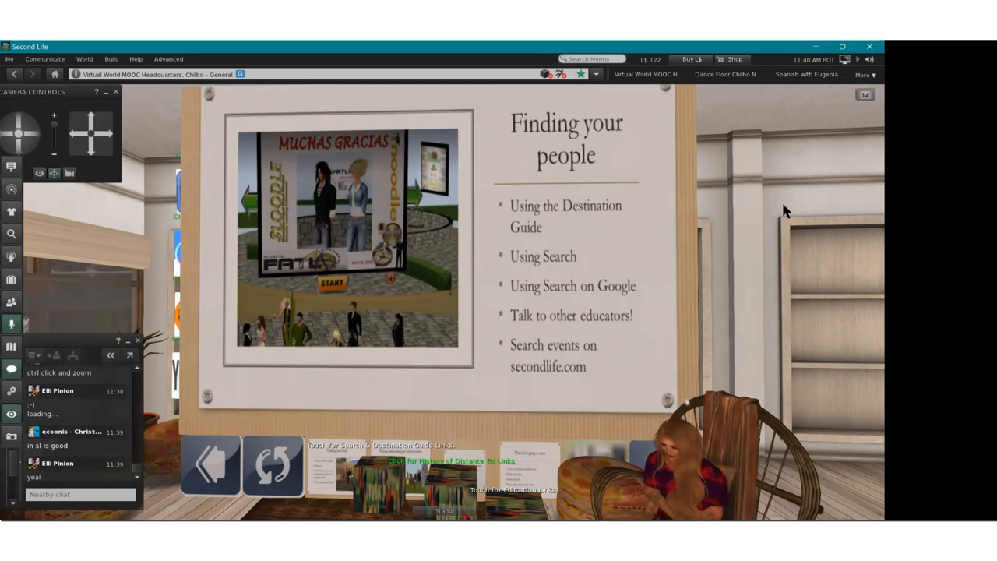
mouse_move(72, 217)
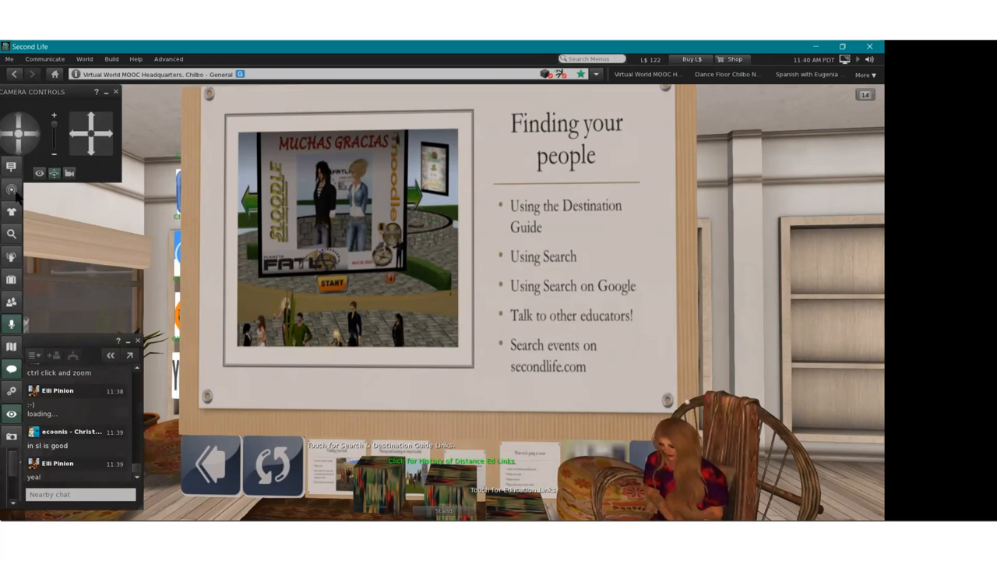
Show the World options: Destinations, World map, Events and Search
left_click(12, 190)
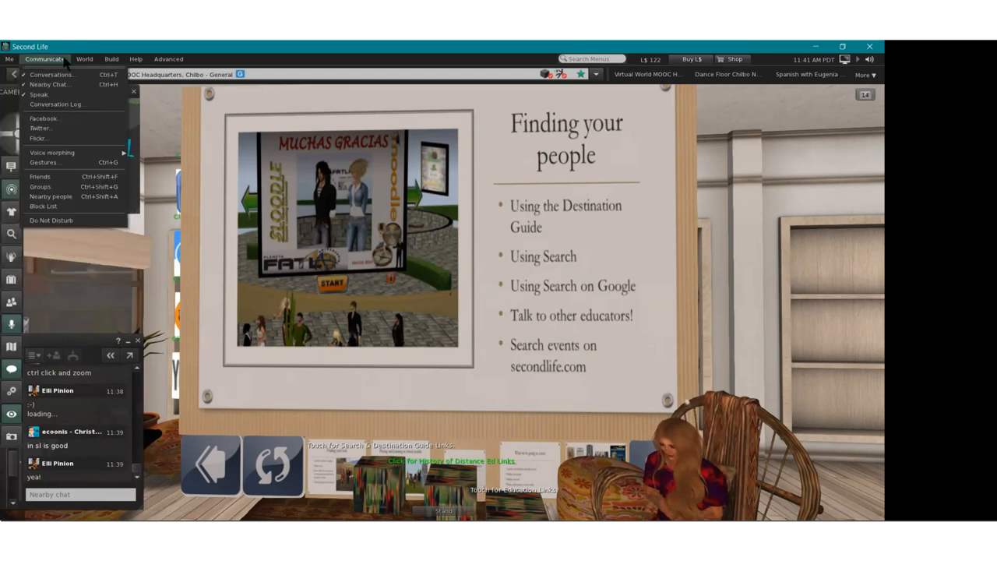
left_click(84, 58)
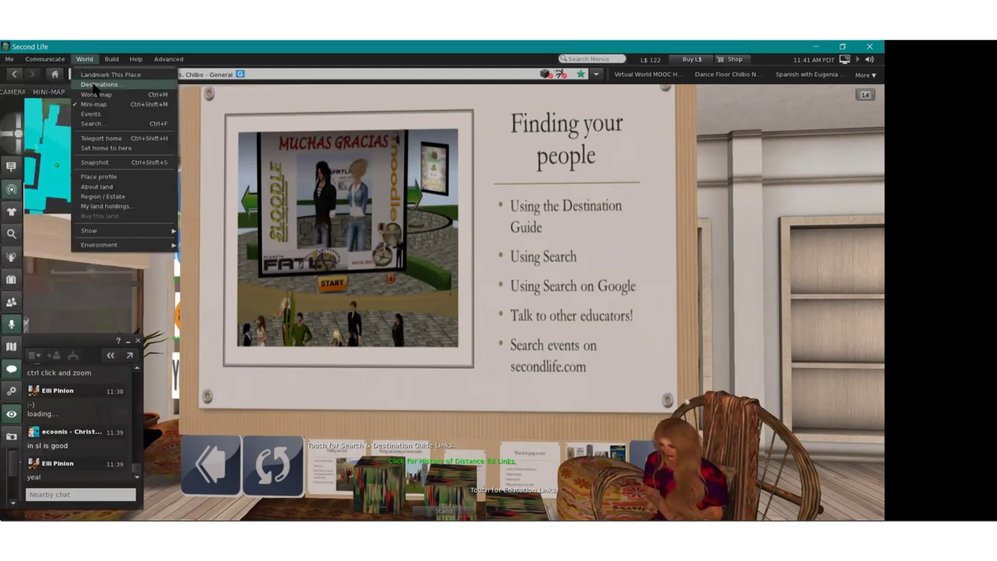
Open the Destinations guide with categories like Adventure/Fantasy and Games
left_click(100, 84)
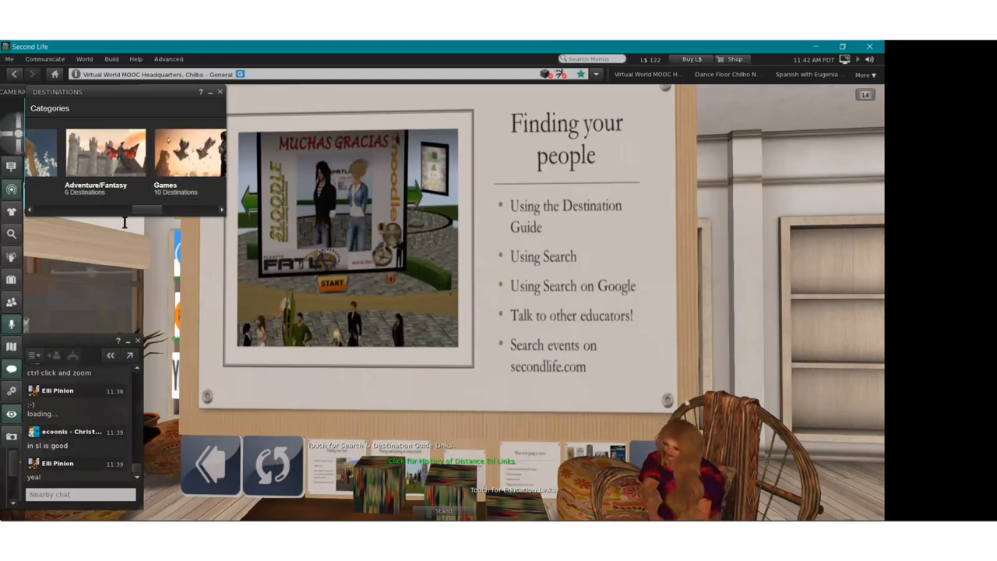
mouse_move(96, 218)
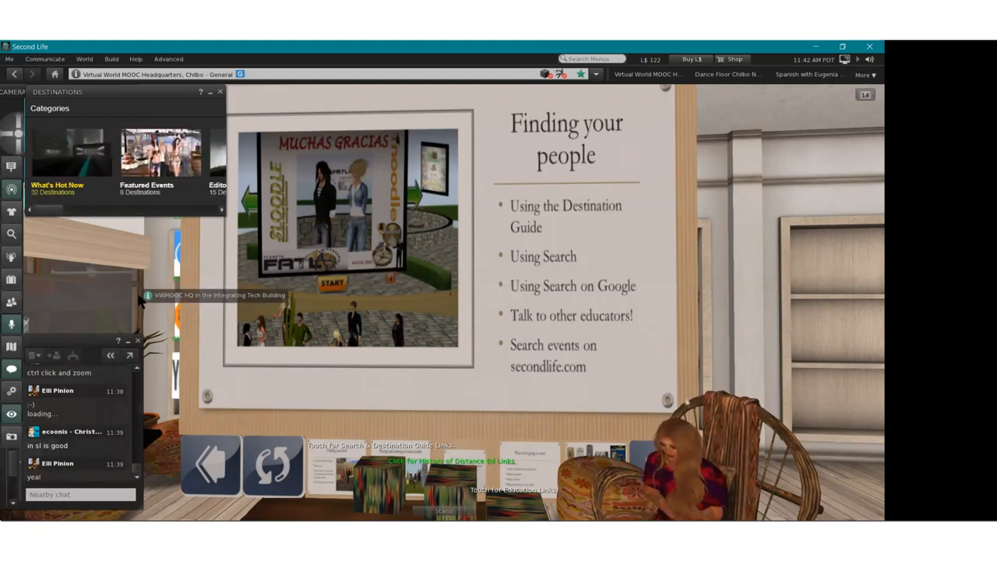
mouse_move(166, 409)
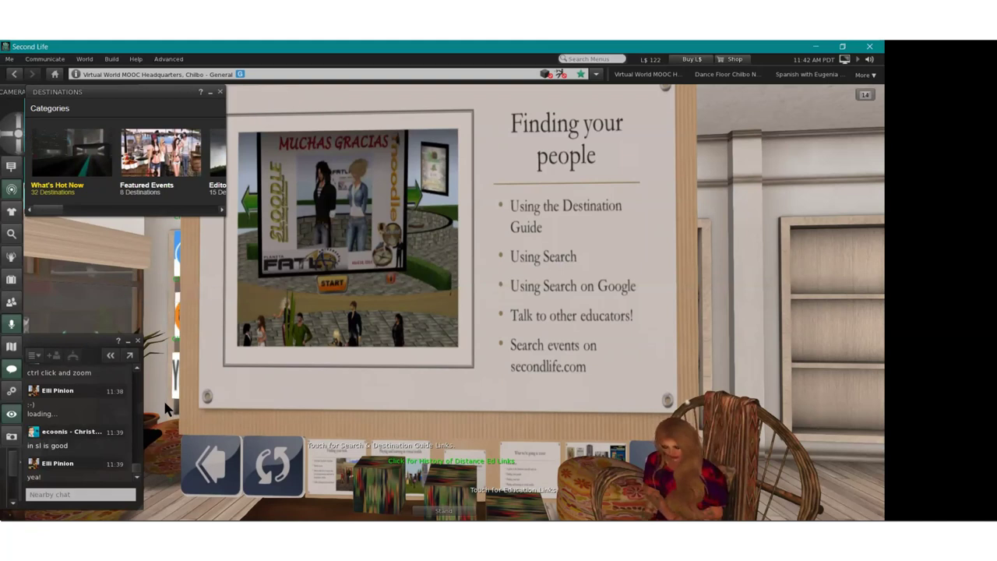
mouse_move(165, 446)
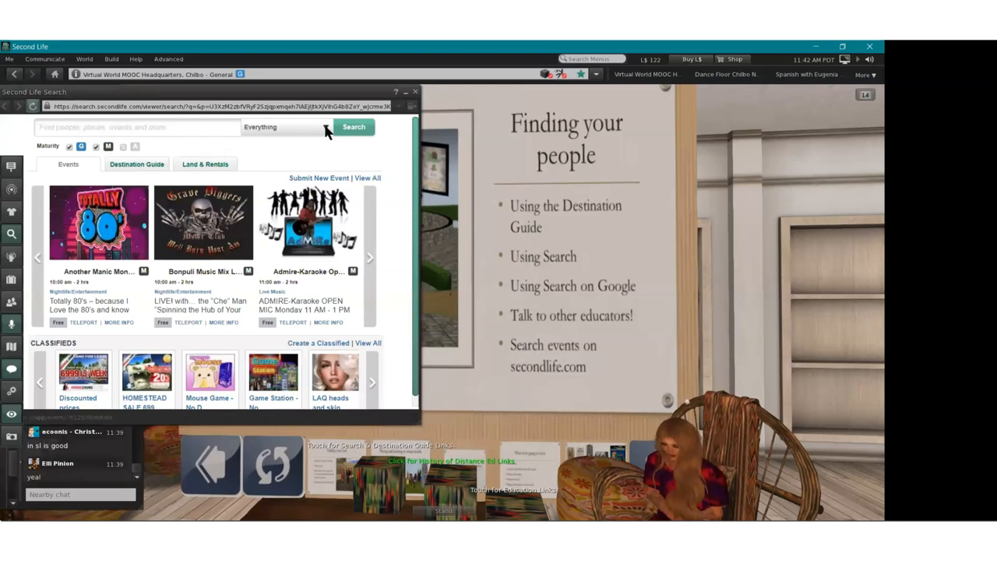
Expand the Search category list: Classifieds, Events, Destination Guide, People, Places
left_click(284, 127)
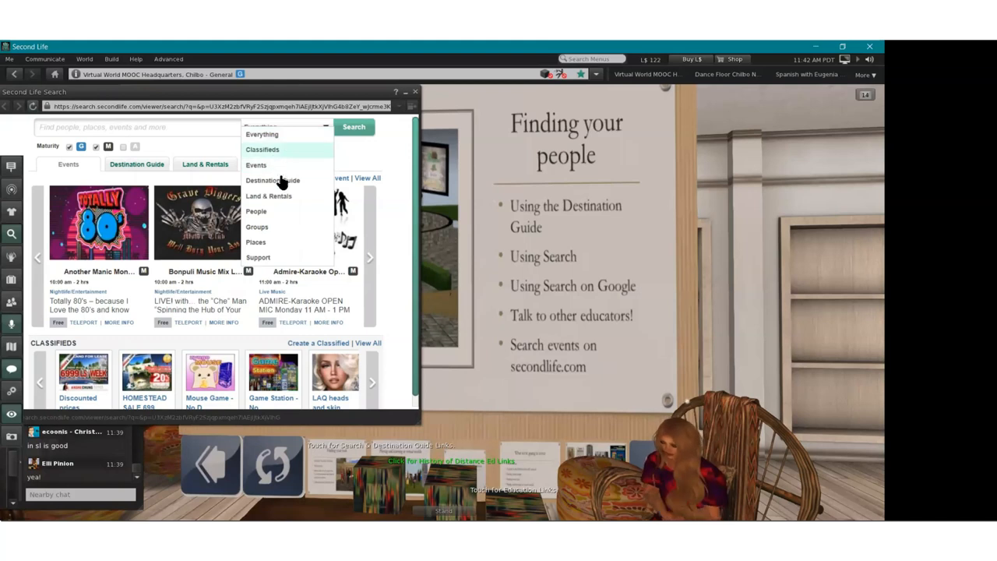
mouse_move(268, 195)
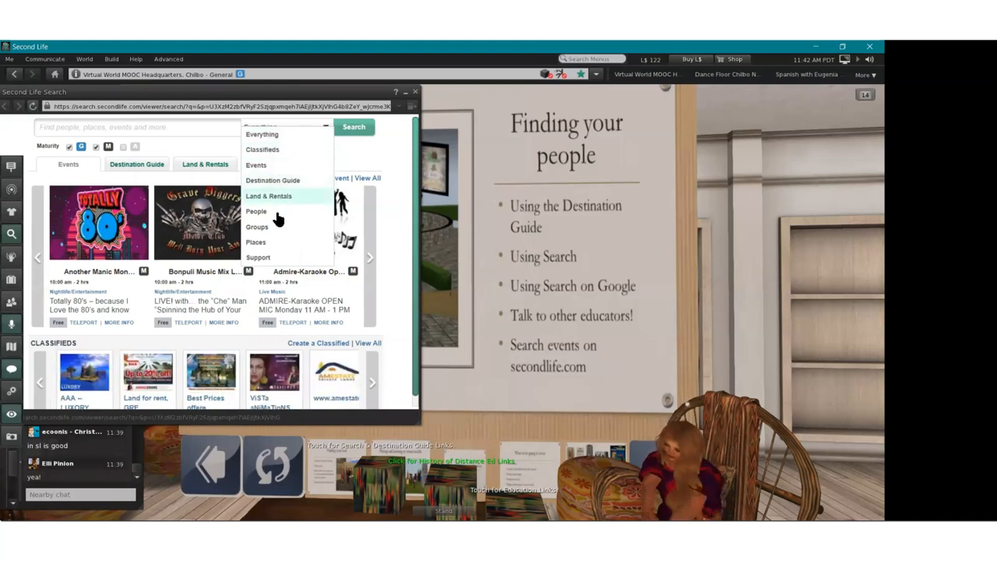
mouse_move(271, 242)
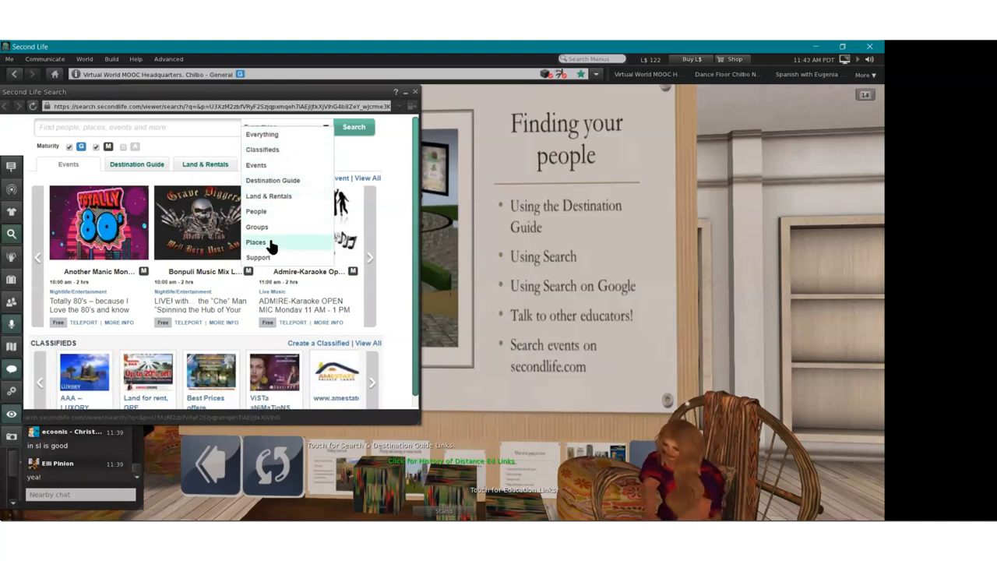
mouse_move(257, 227)
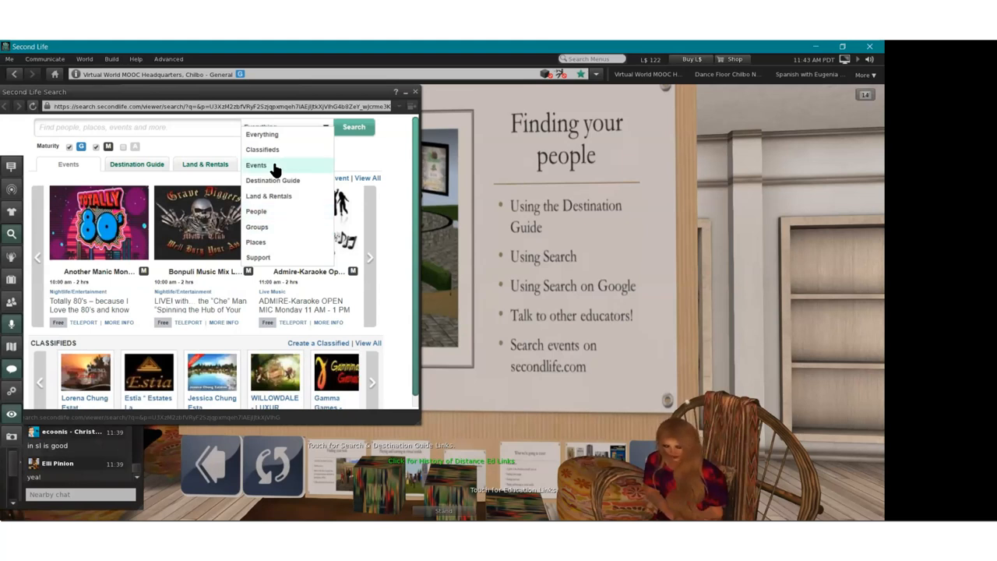
mouse_move(273, 200)
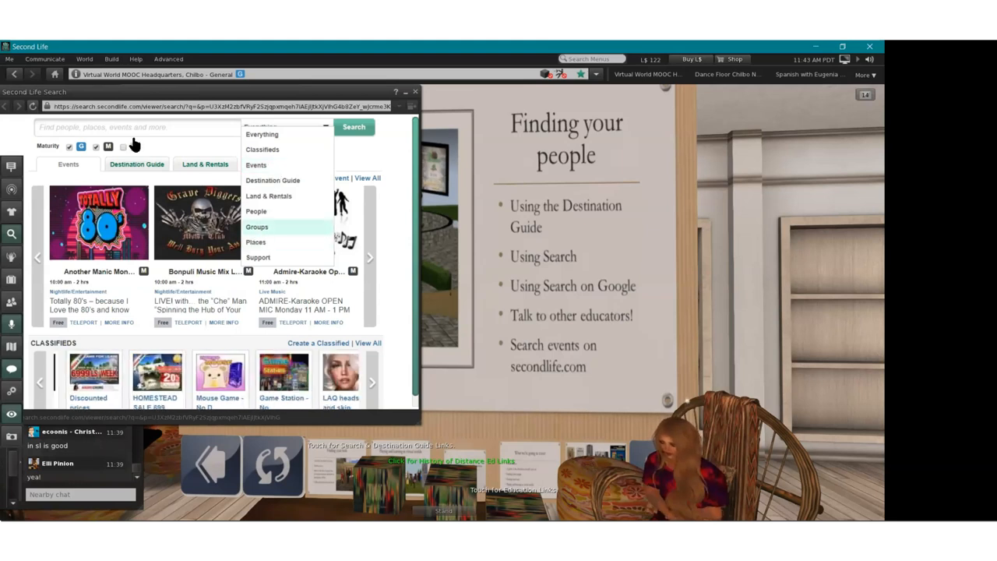
Search Groups for 'education' and scroll through the 1355 results
left_click(256, 226)
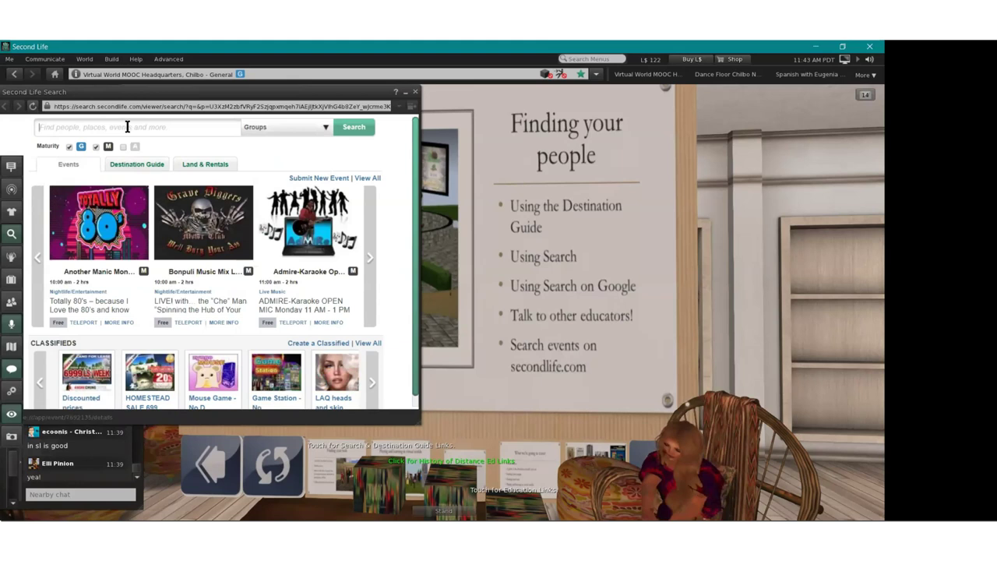
type("educat")
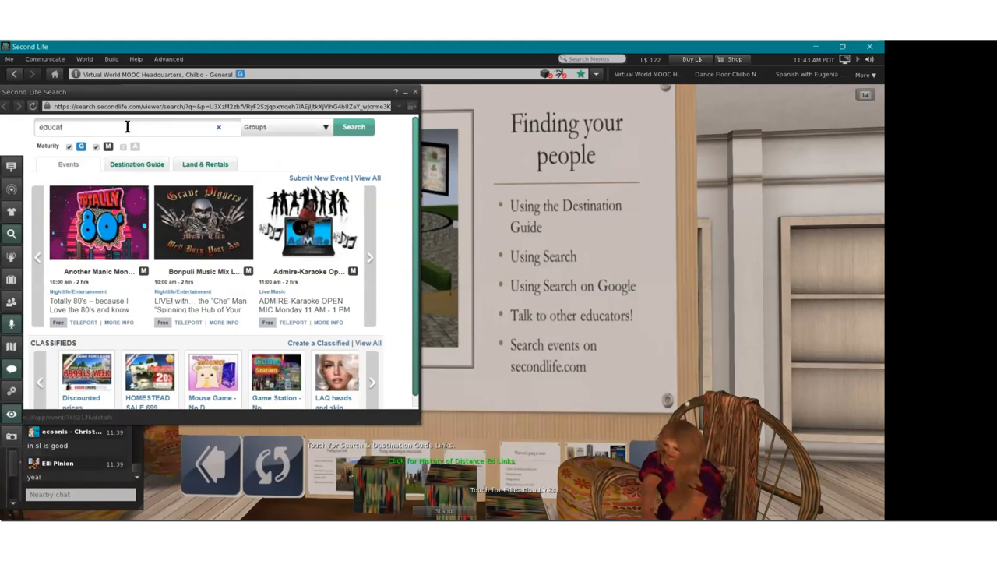
type("ion")
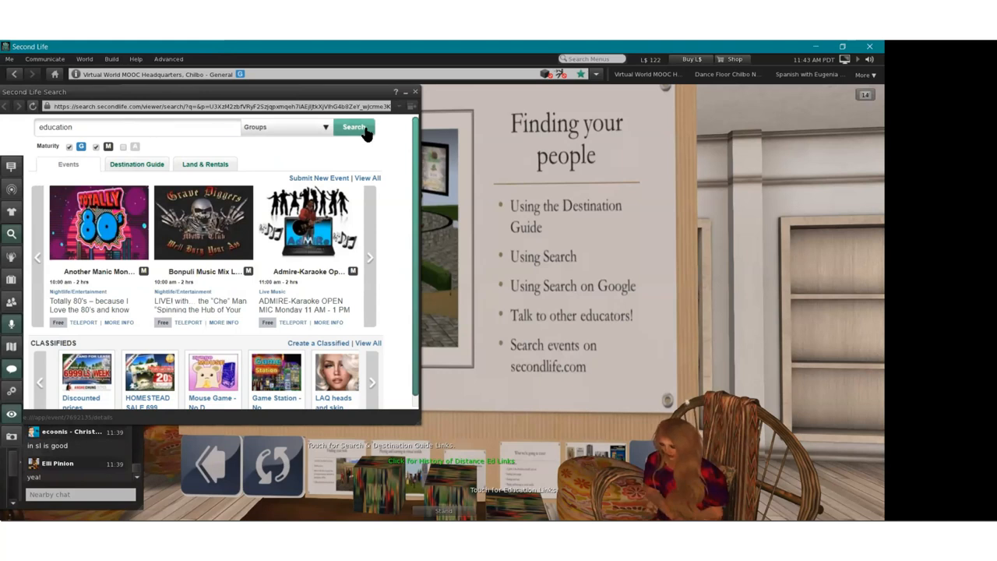
left_click(354, 127)
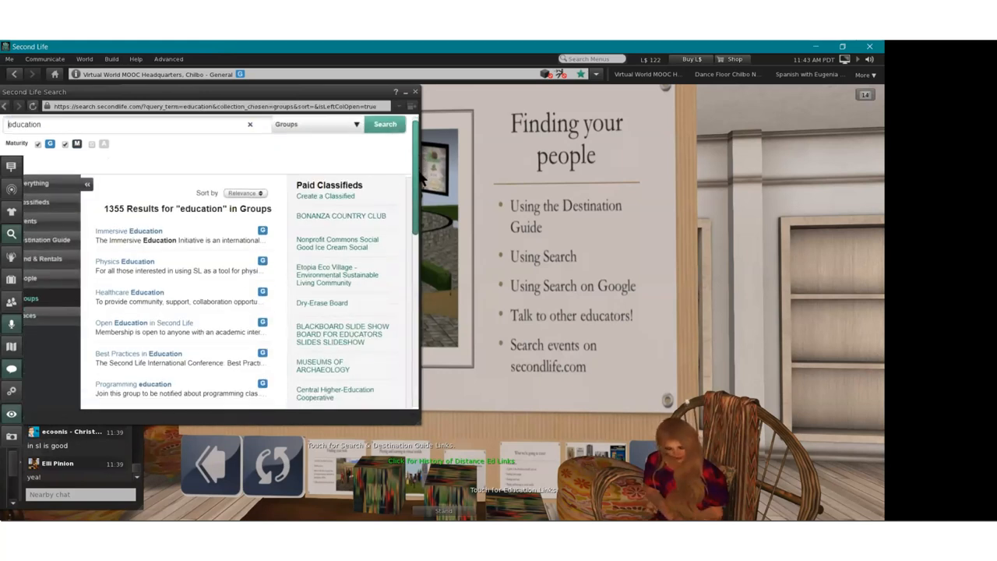
scroll("down", 3)
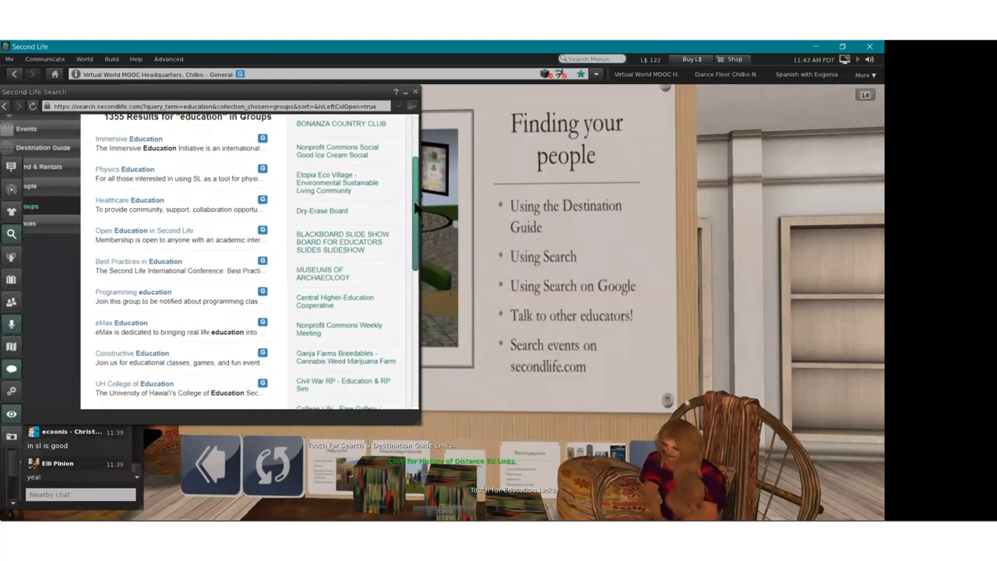
scroll("down", 3)
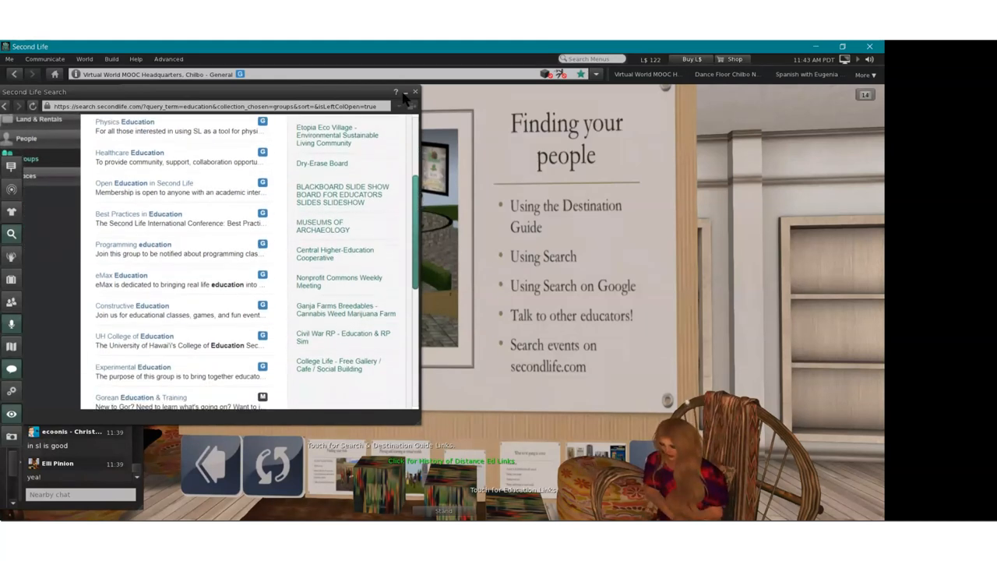
mouse_move(326, 441)
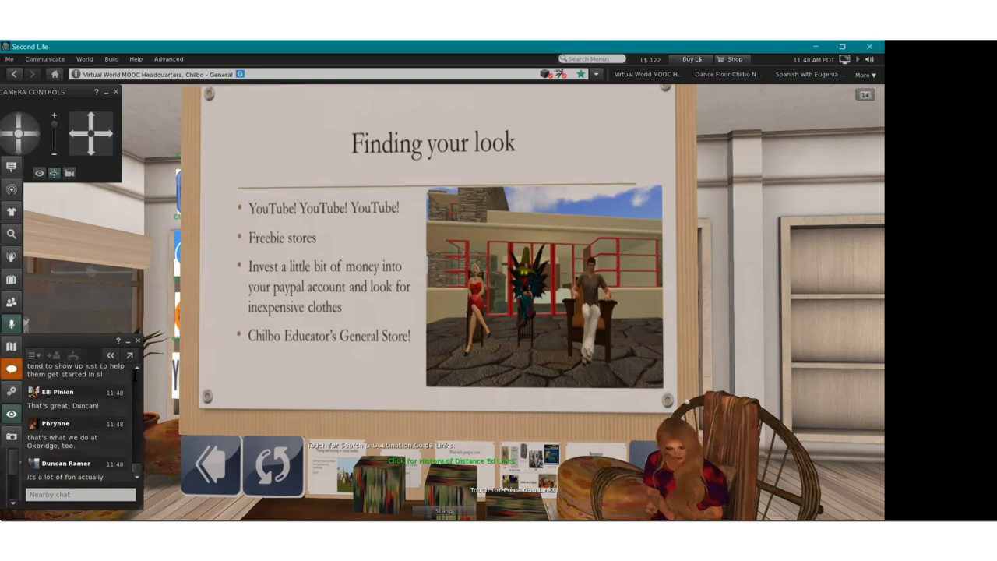
Scroll up to adjust the view of the presentation board
scroll("up", 3)
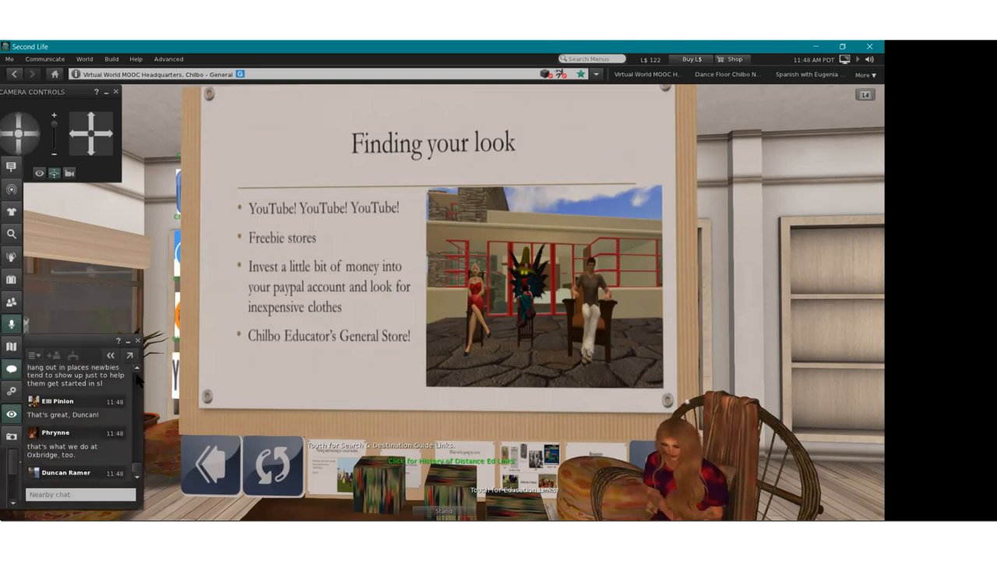
scroll("up", 3)
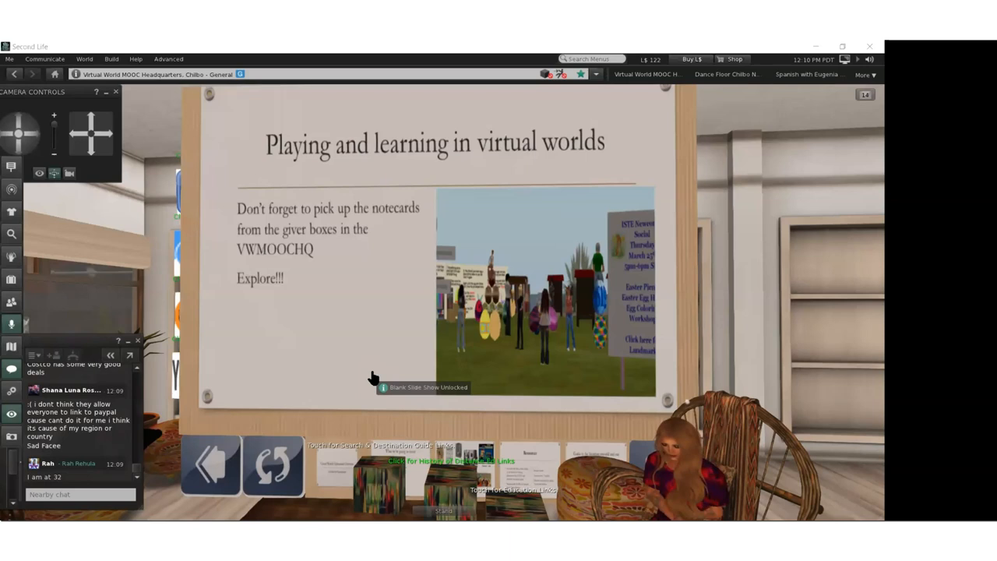
mouse_move(356, 347)
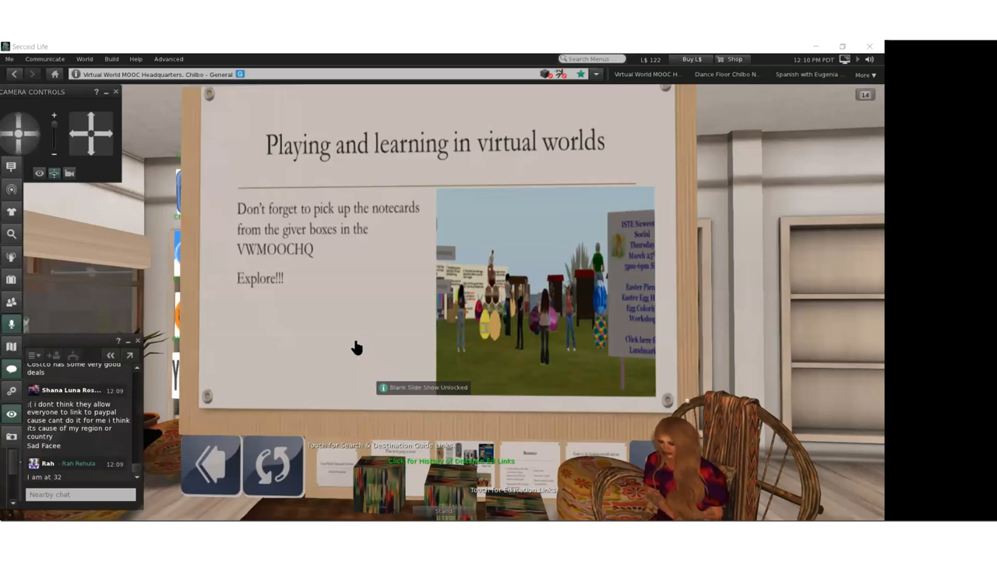
mouse_move(461, 152)
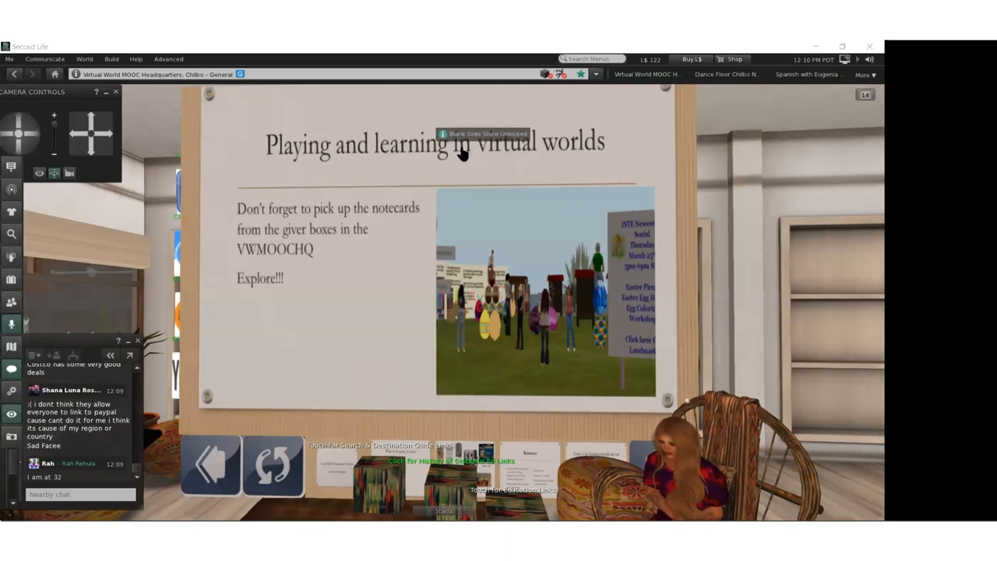